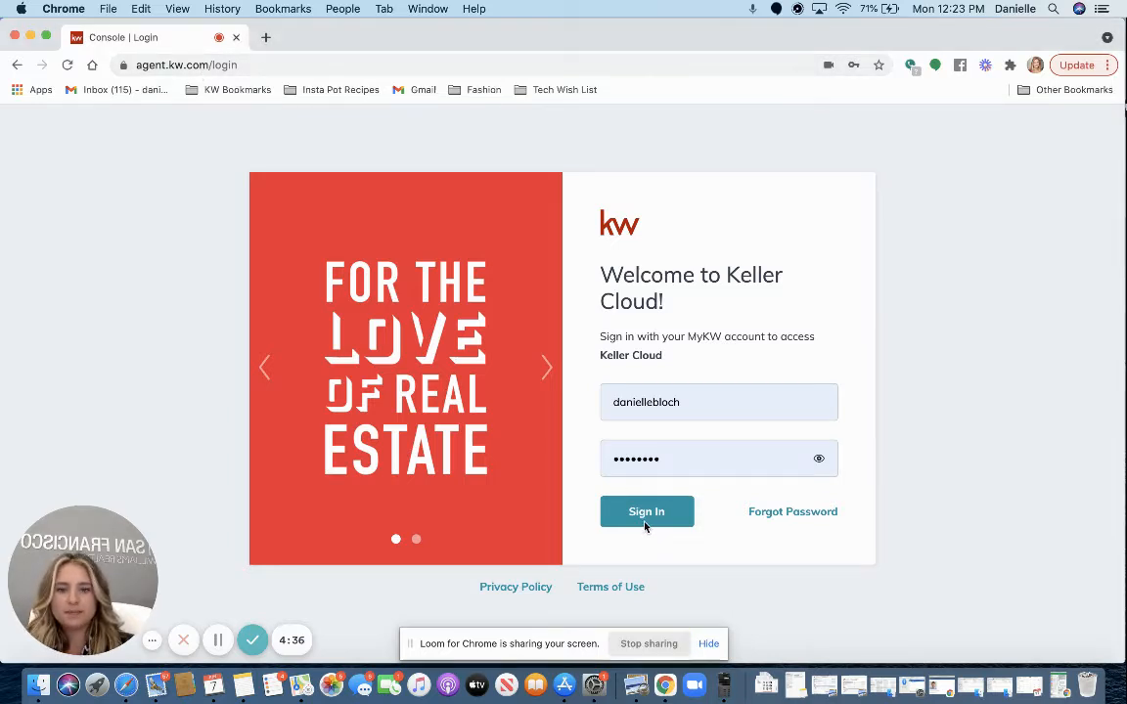
# Step: Sign in to KW Command with the entered credentials and reach the dashboard
pyautogui.click(646, 512)
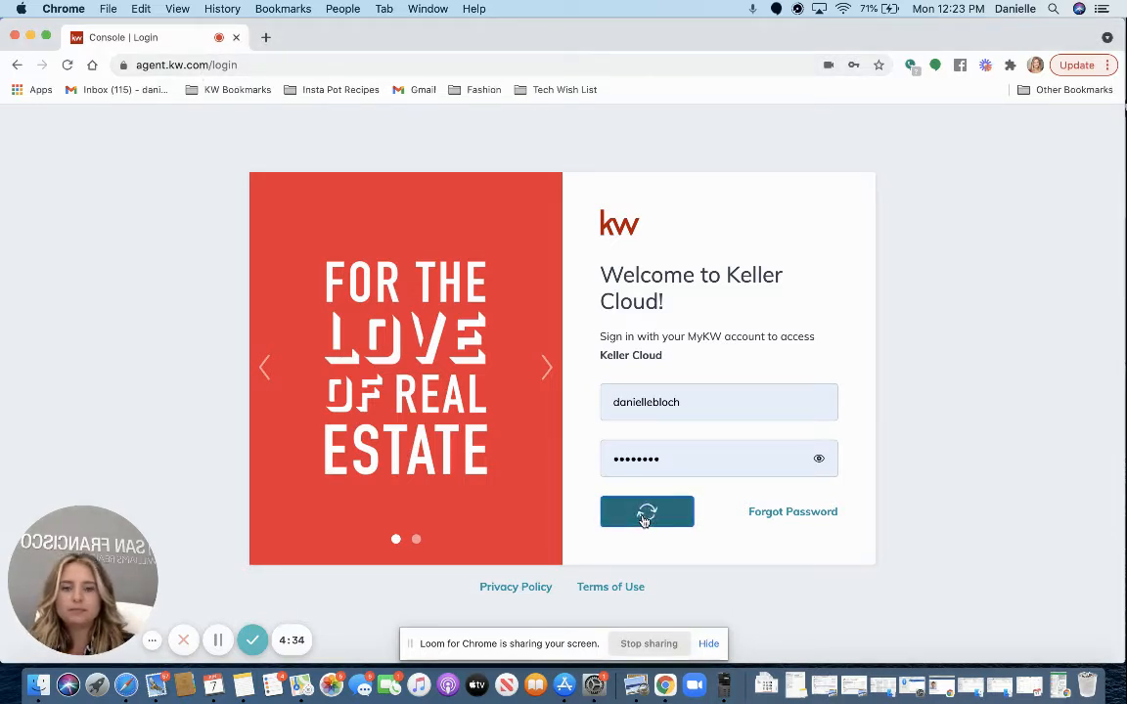
pyautogui.click(646, 512)
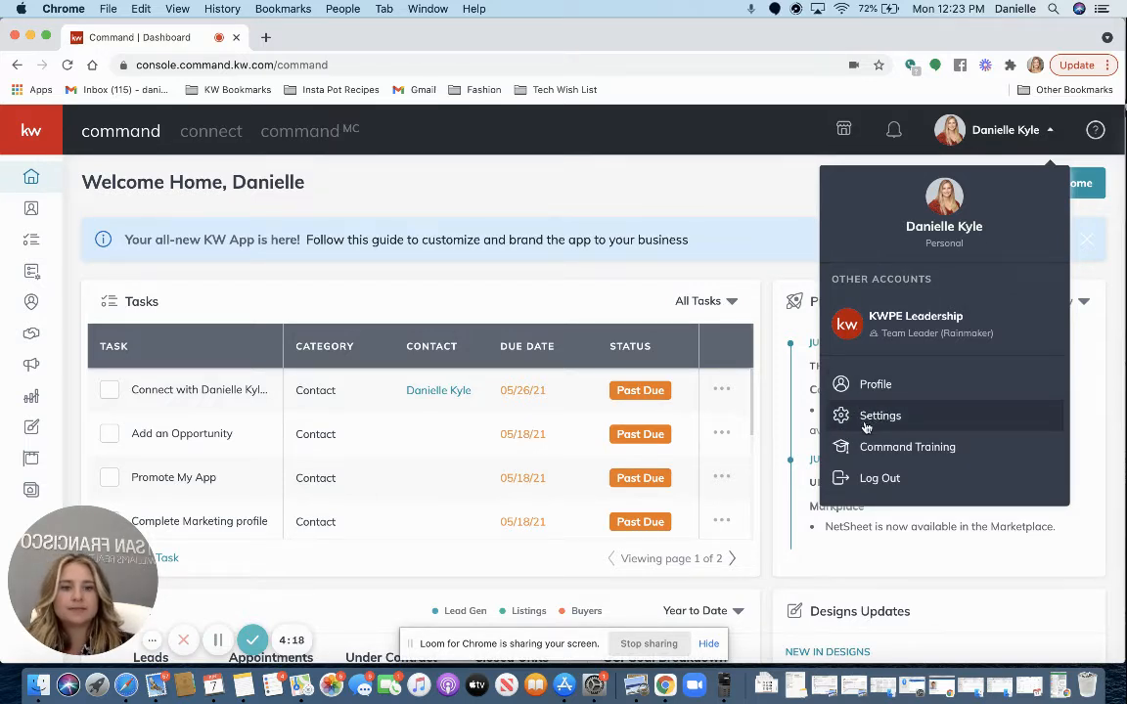
# Step: Go to account Settings and scroll the Applications list down to the Social section with Facebook
pyautogui.click(881, 415)
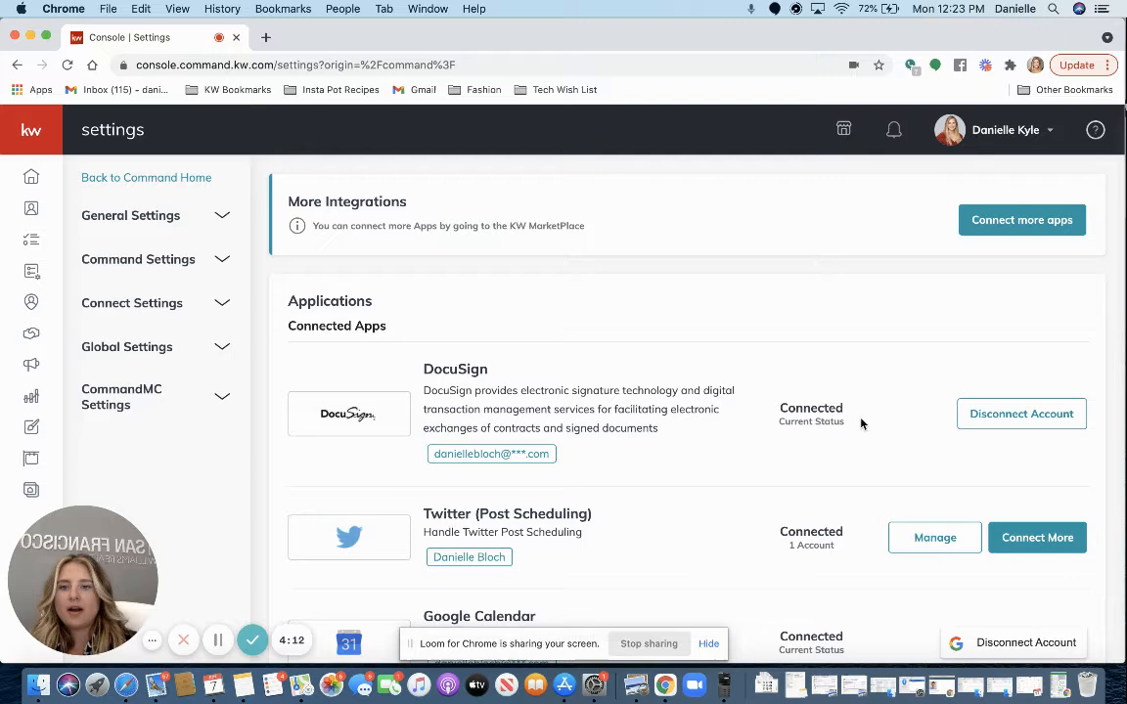
pyautogui.scroll(-3)
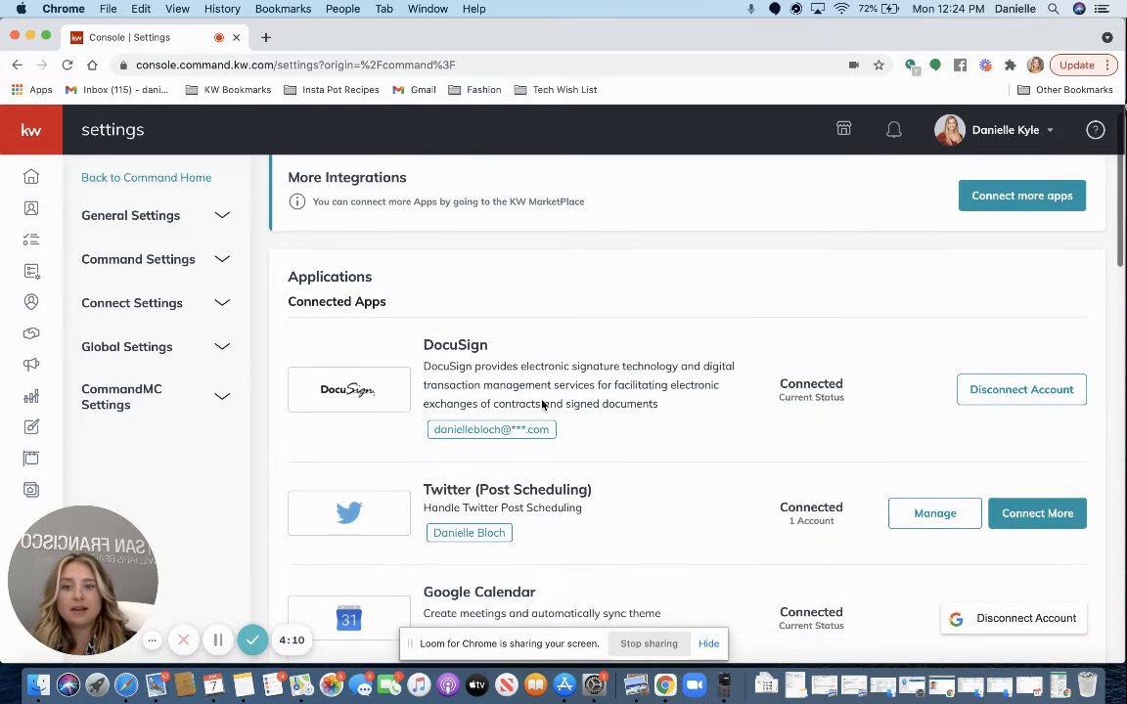
pyautogui.scroll(-3)
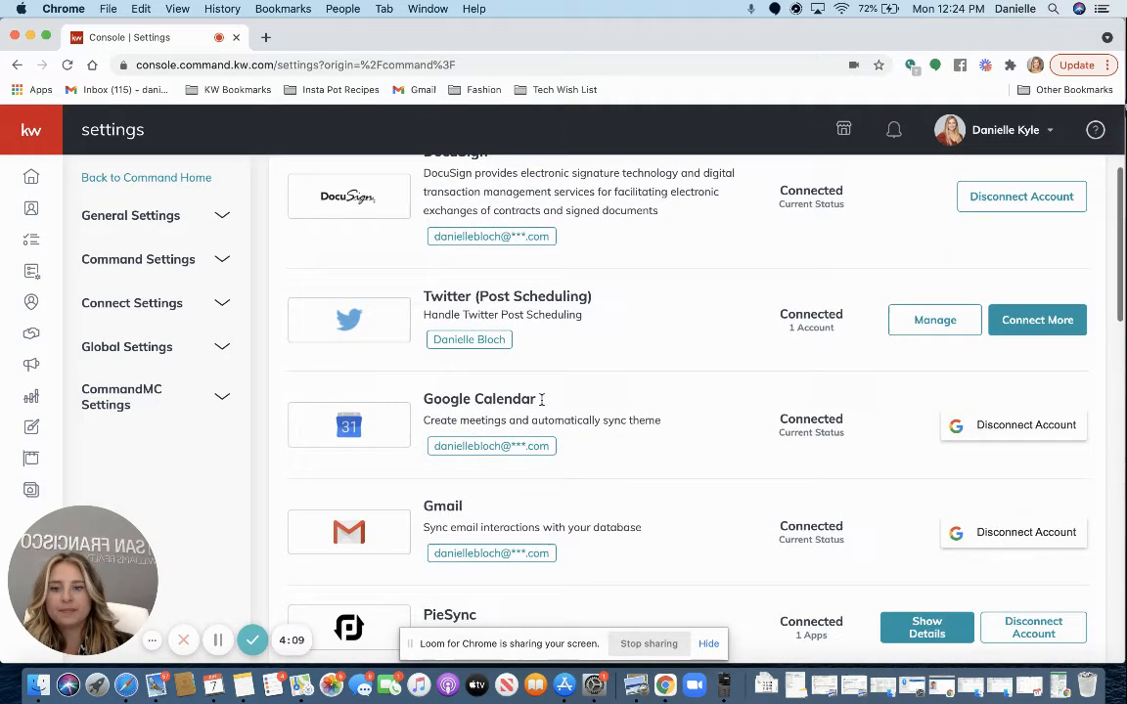
pyautogui.scroll(-3)
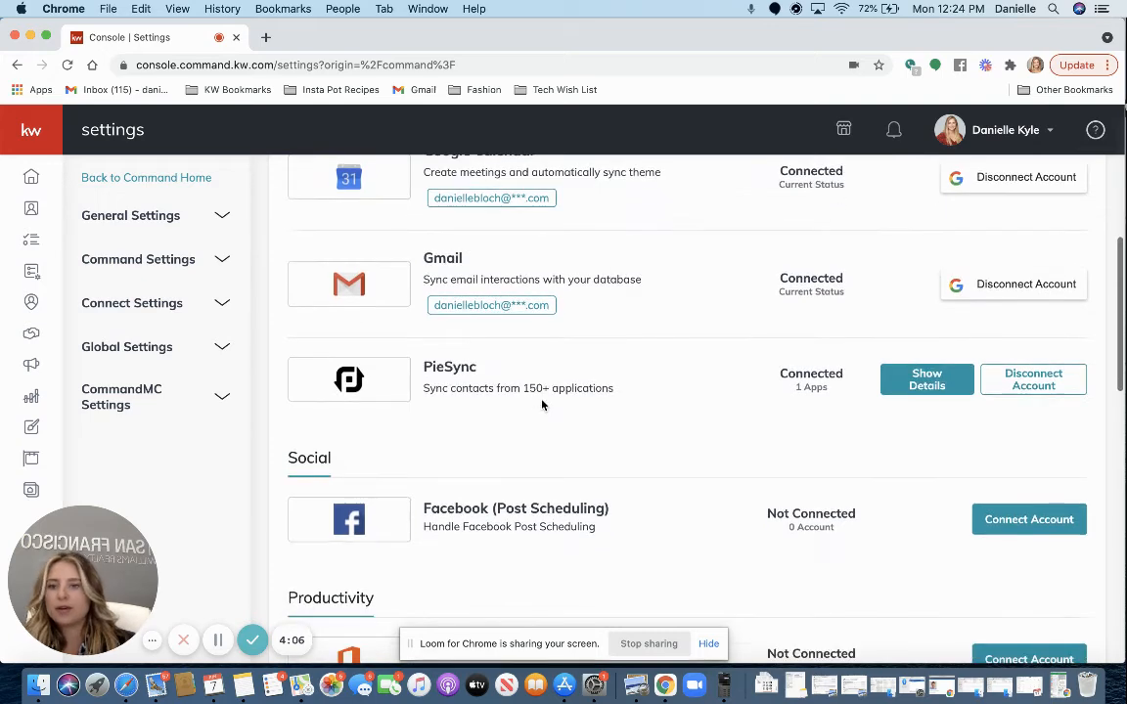
pyautogui.scroll(-3)
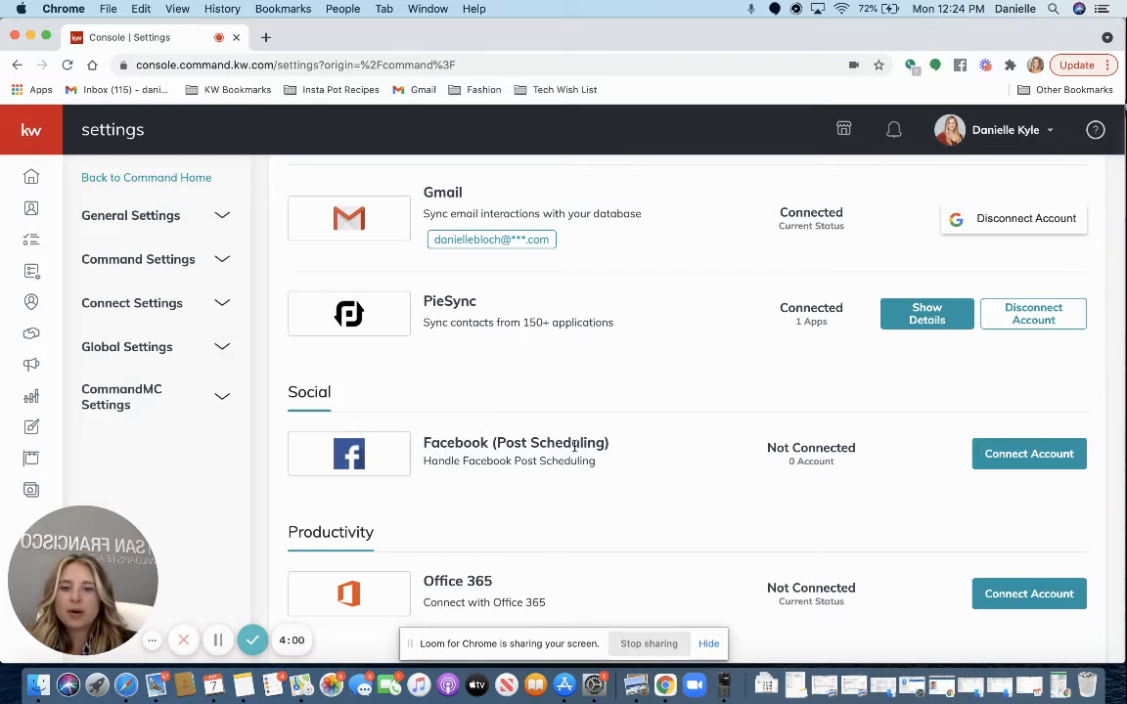
pyautogui.moveTo(720, 442)
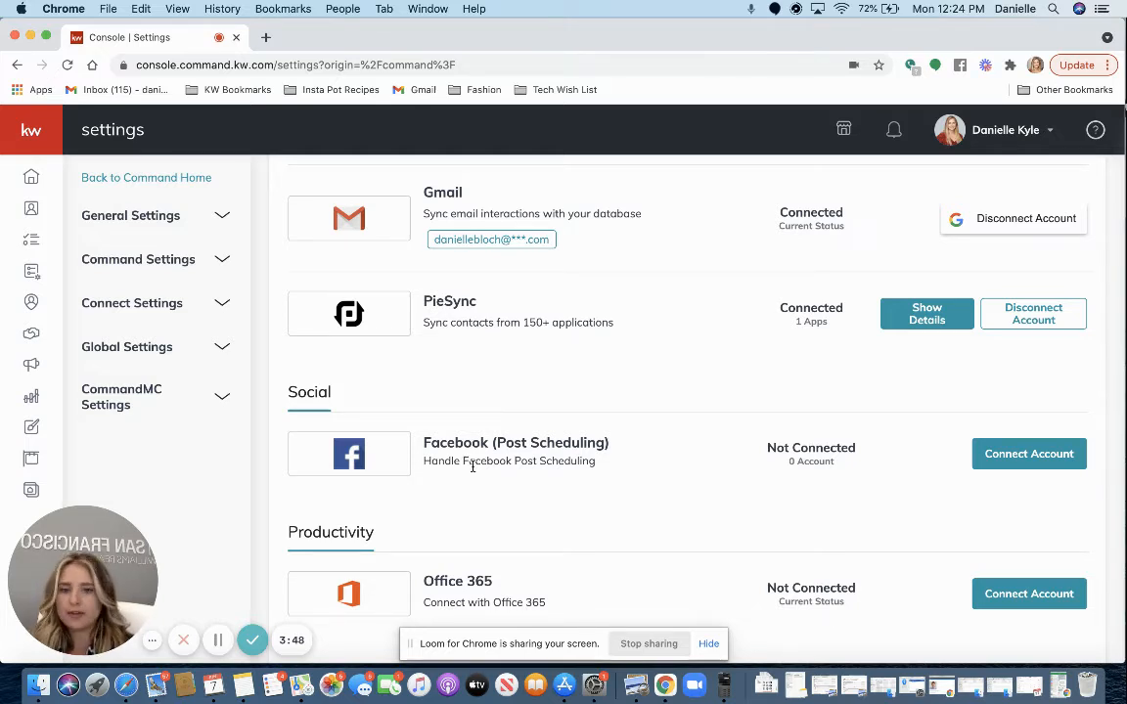
# Step: Connect three Facebook business pages for post scheduling, leaving SF City Gal unticked, and confirm
pyautogui.click(1029, 454)
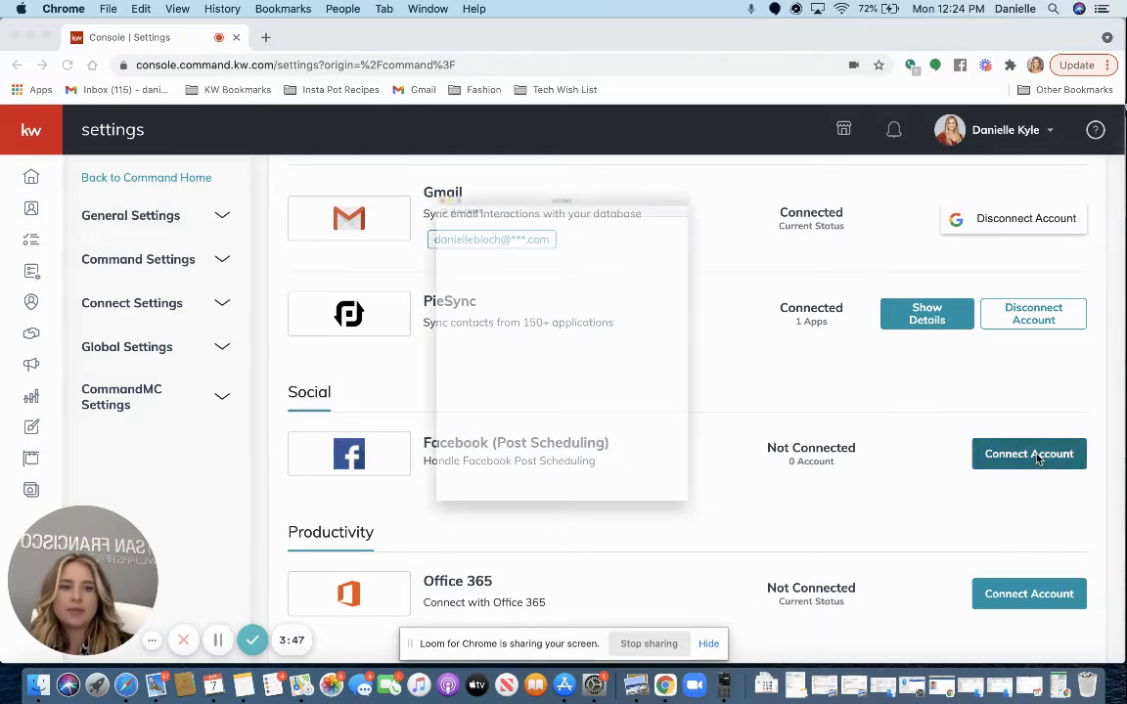
pyautogui.click(1030, 454)
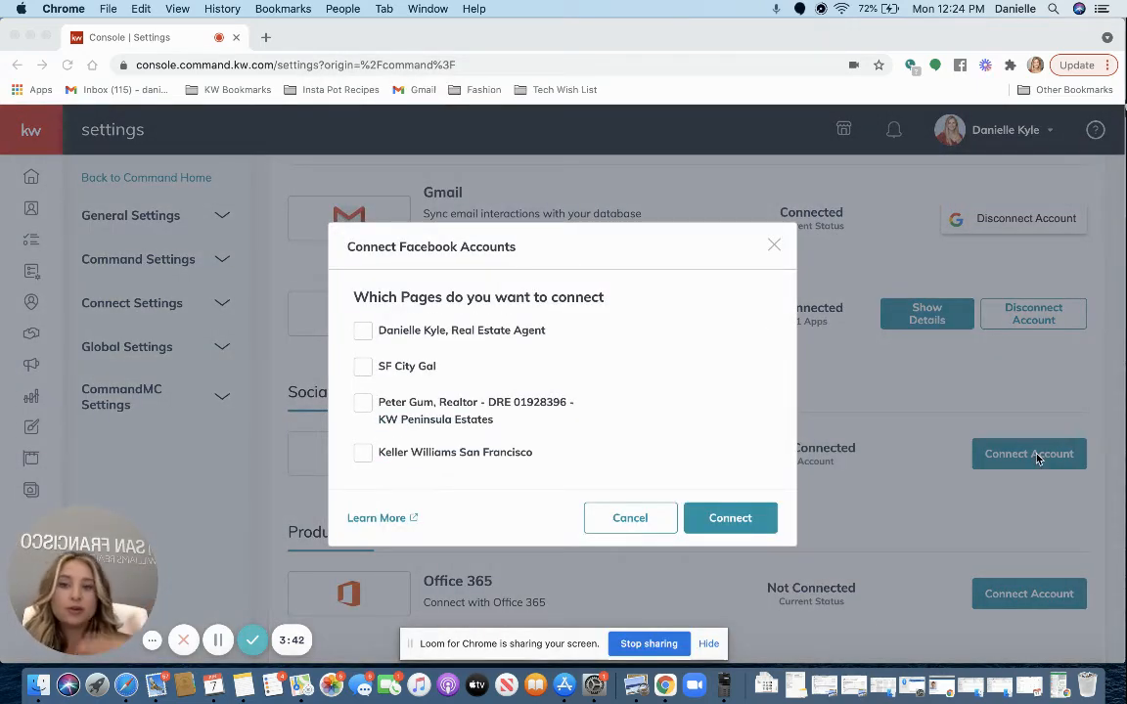
pyautogui.moveTo(885, 373)
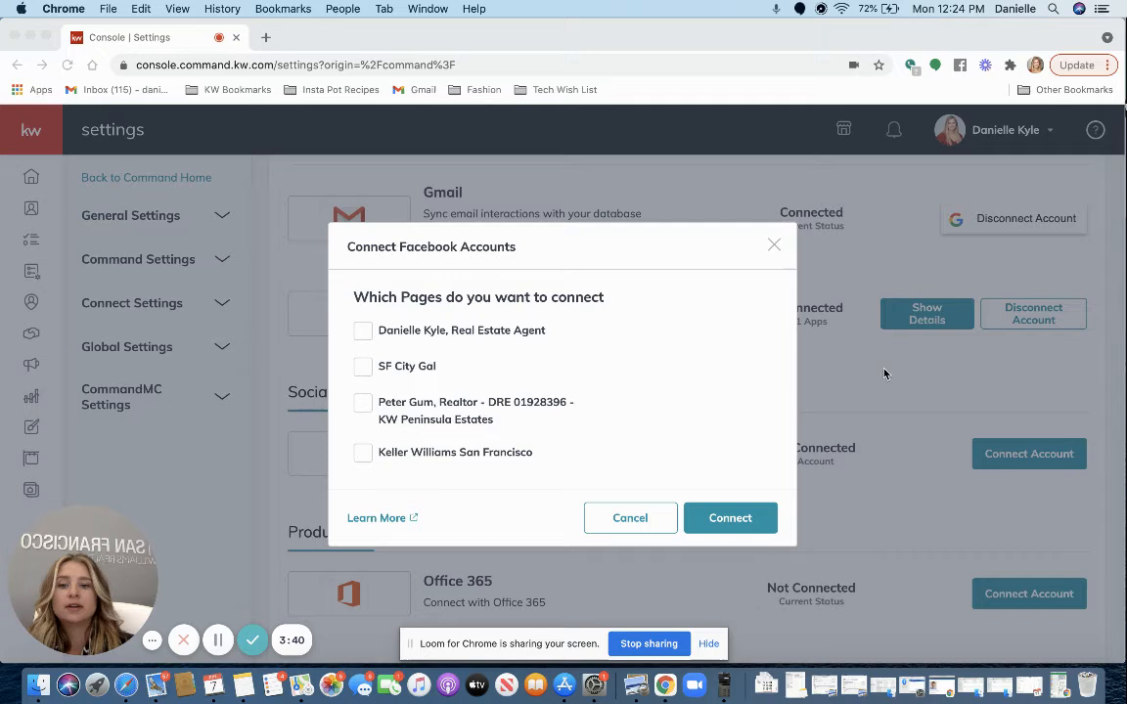
pyautogui.moveTo(446, 301)
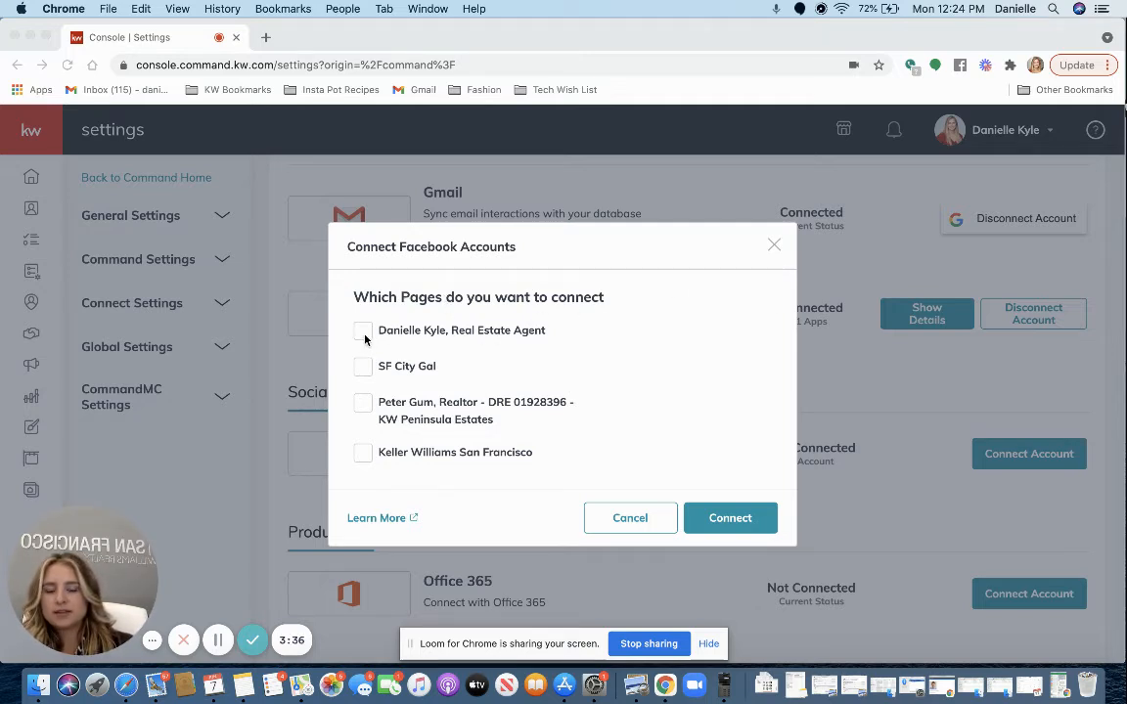
pyautogui.click(363, 328)
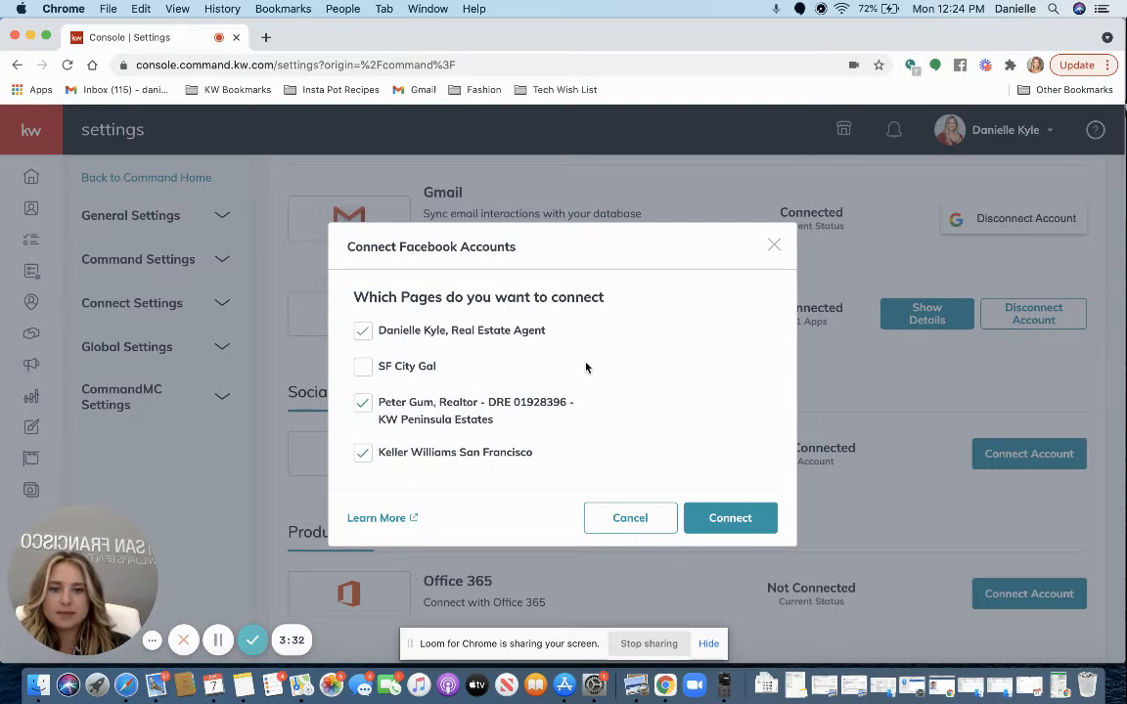
pyautogui.click(730, 517)
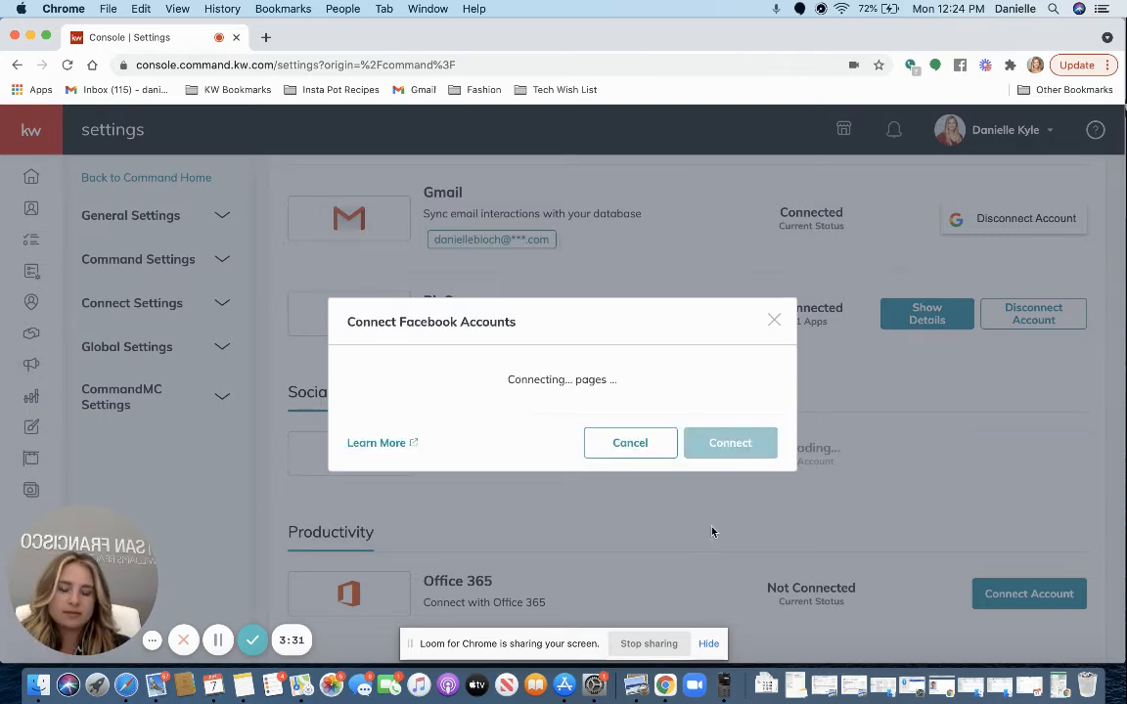
pyautogui.click(730, 442)
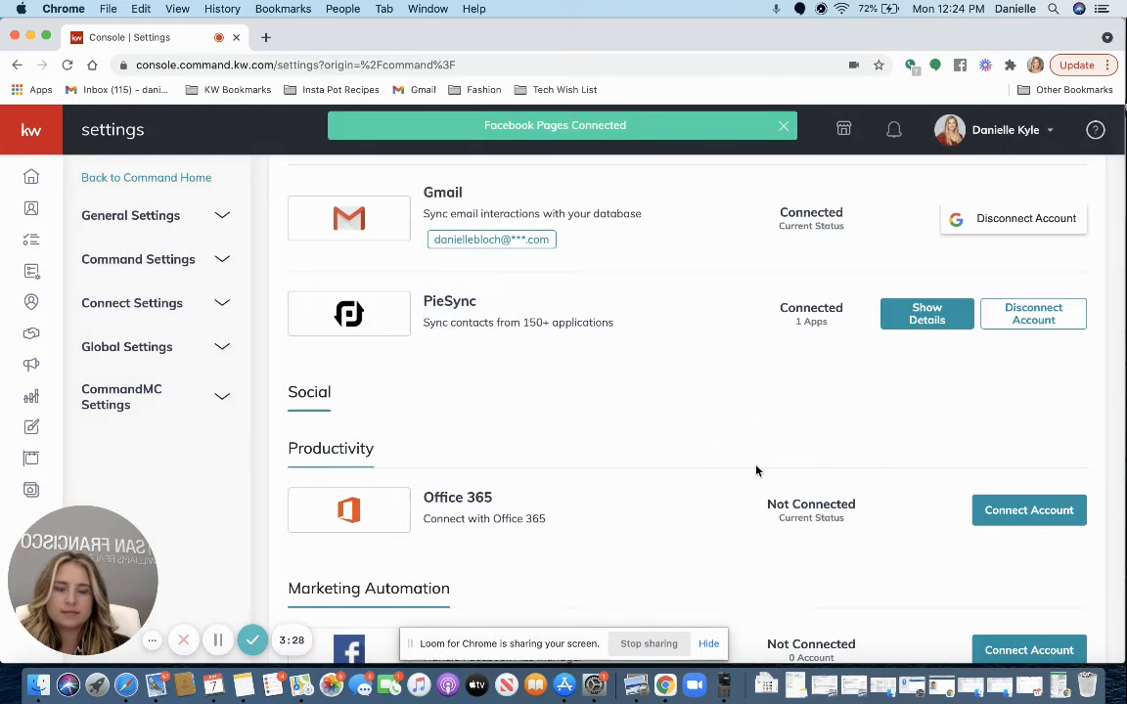
pyautogui.scroll(-3)
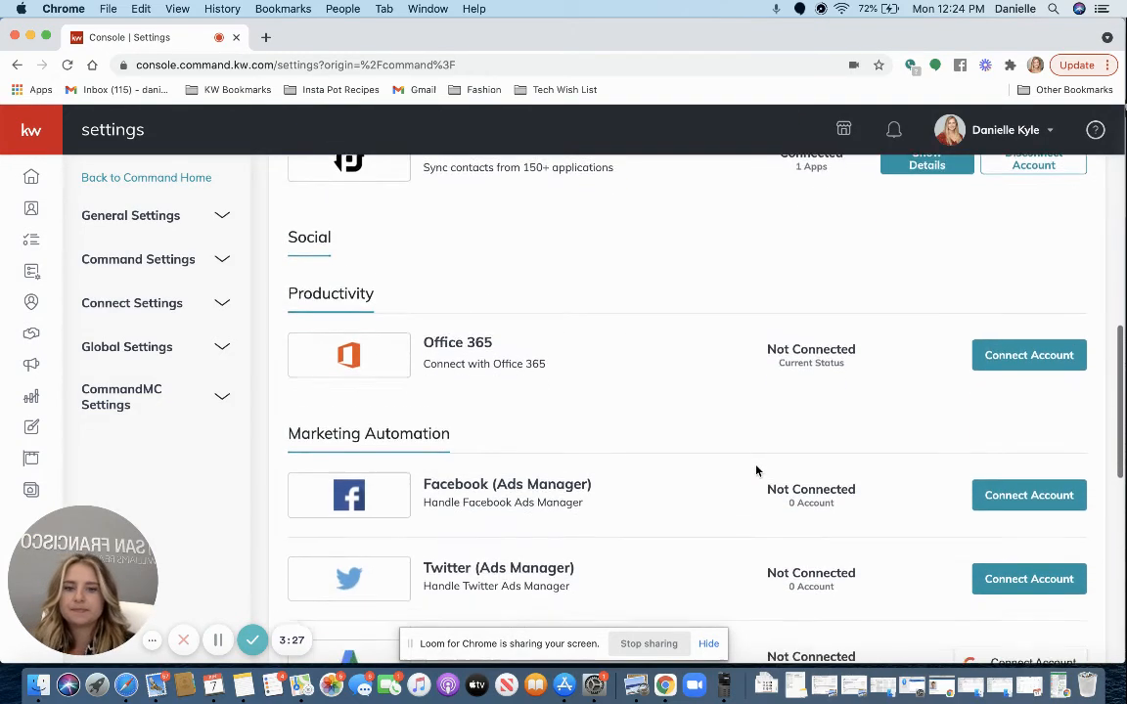
pyautogui.scroll(-3)
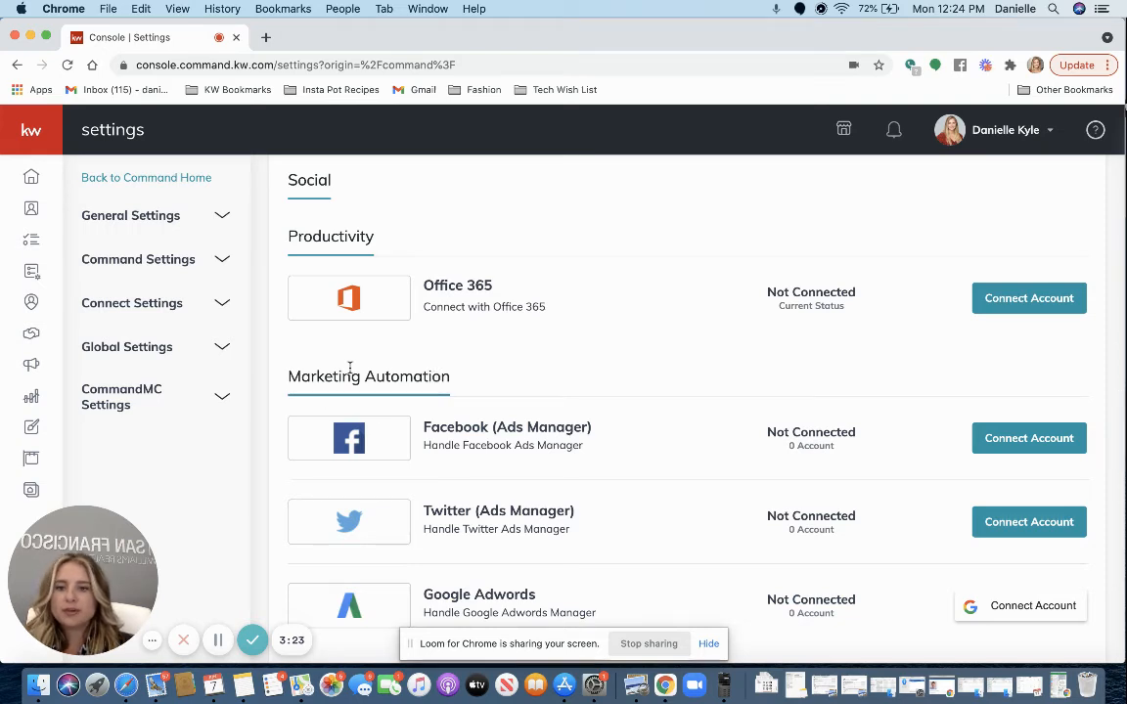
pyautogui.moveTo(376, 448)
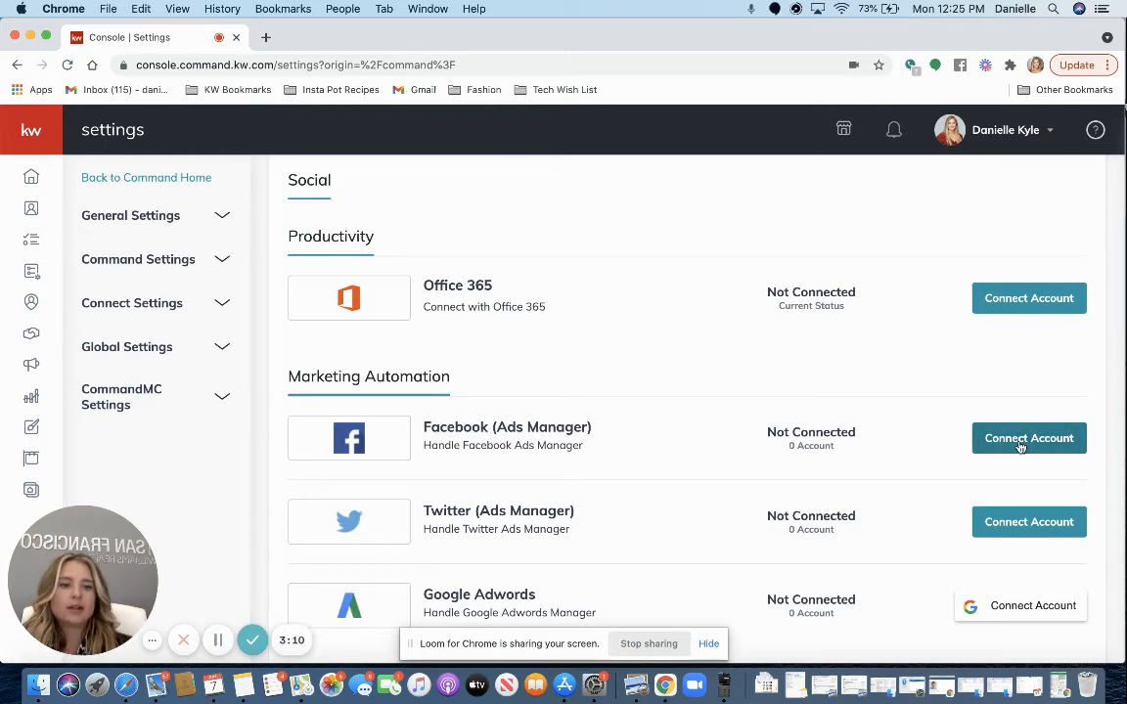
pyautogui.click(1030, 438)
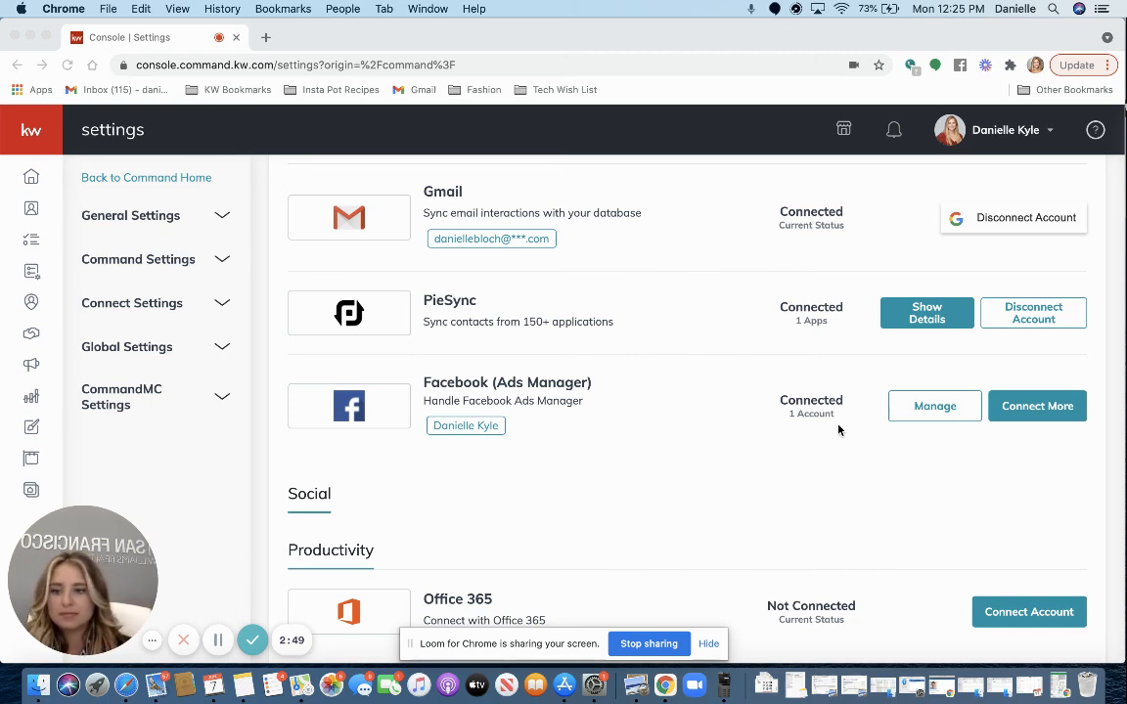
pyautogui.moveTo(922, 368)
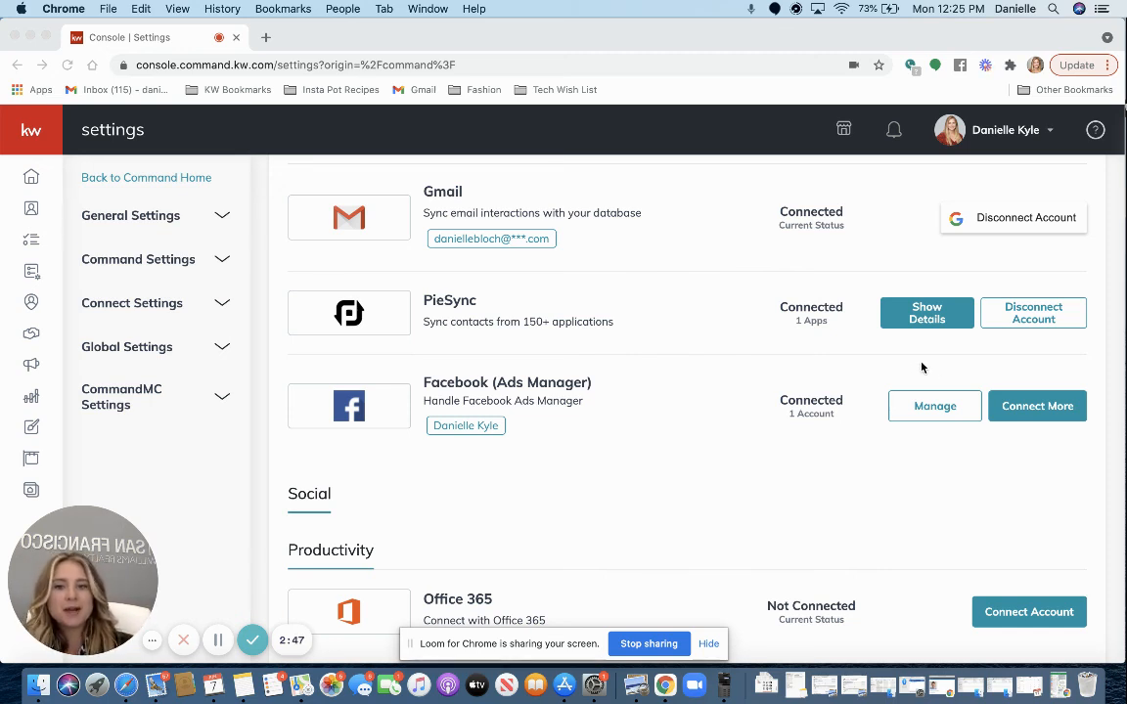